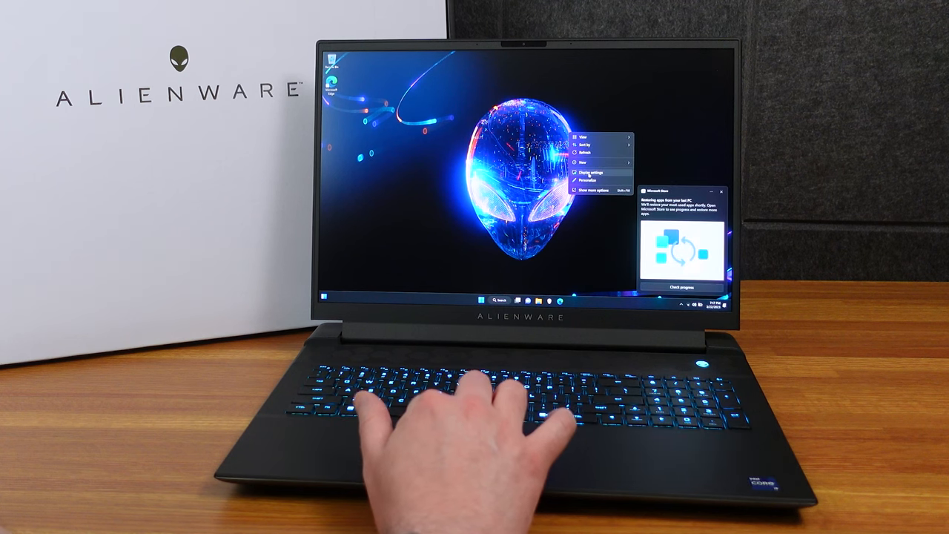
Check the display settings page showing 150% scale and 2560 × 1600 resolution.
{"action": "left_click", "coordinate": [589, 172]}
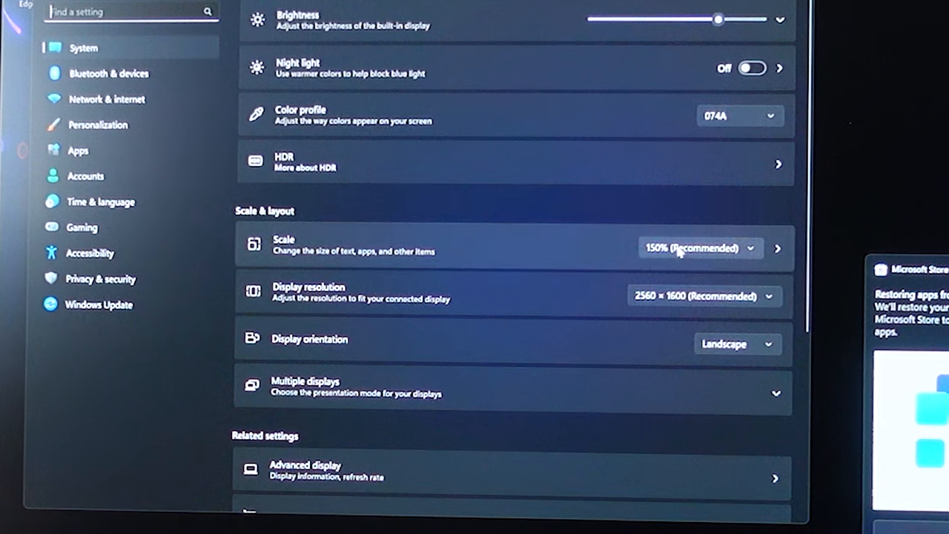
{"action": "left_click", "coordinate": [697, 247]}
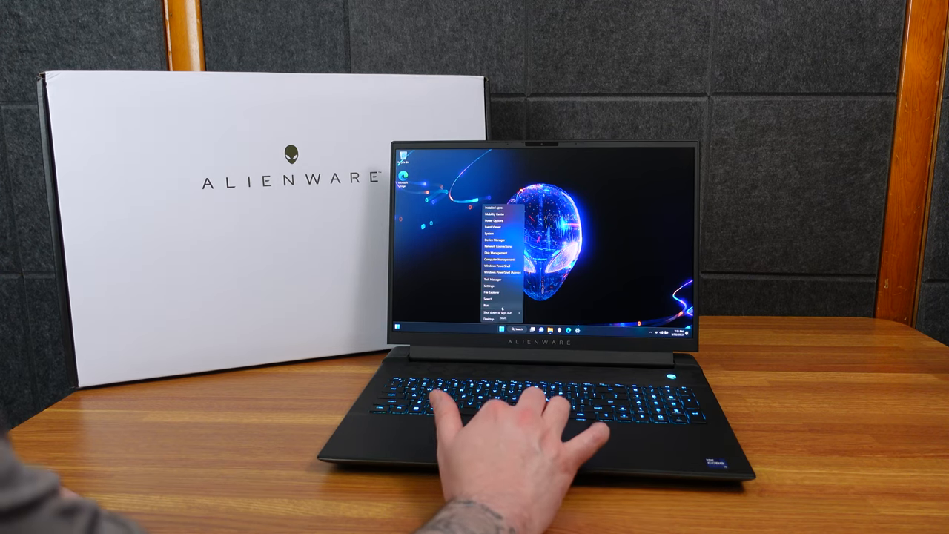
In Task Manager's Performance view, review the CPU, Disk 0, Wi-Fi and GPU 0 graphs.
{"action": "left_click", "coordinate": [494, 273]}
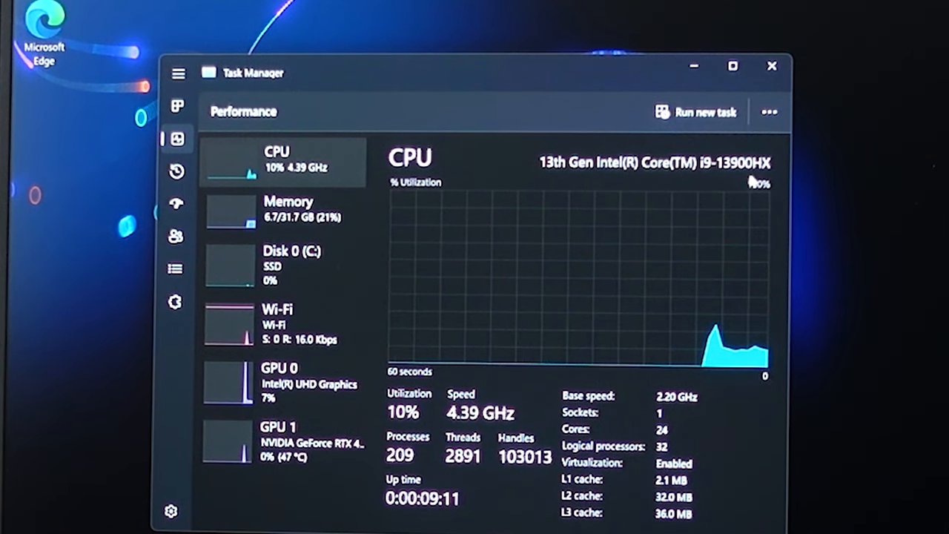
{"action": "left_click", "coordinate": [288, 209]}
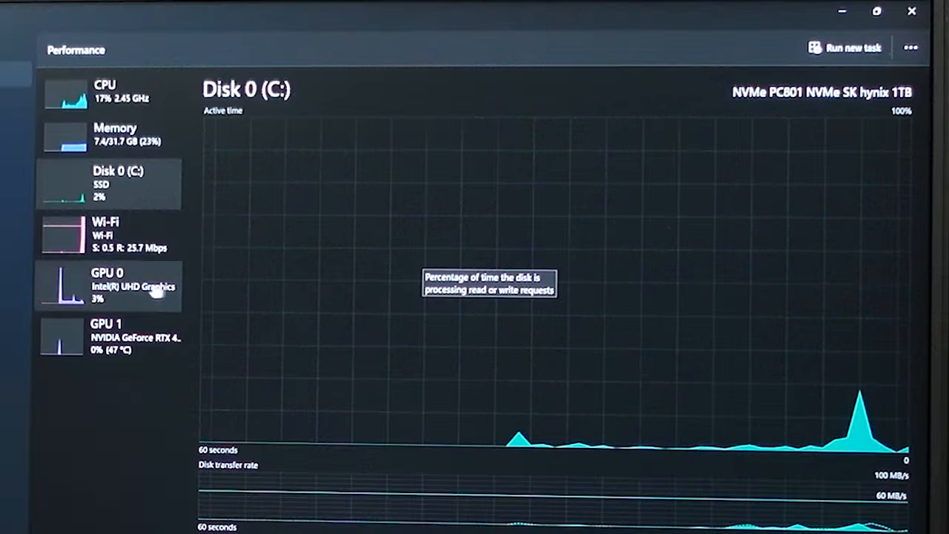
{"action": "left_click", "coordinate": [108, 234]}
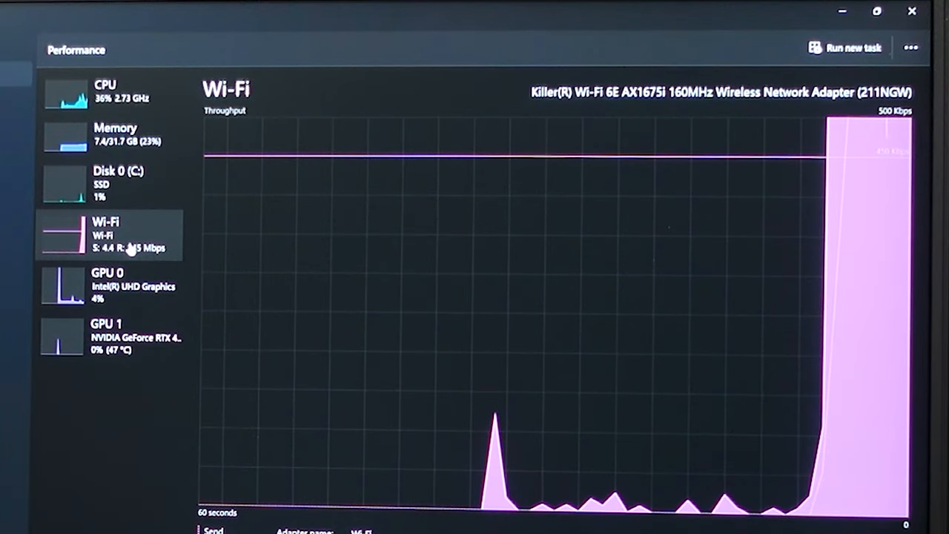
{"action": "left_click", "coordinate": [107, 286]}
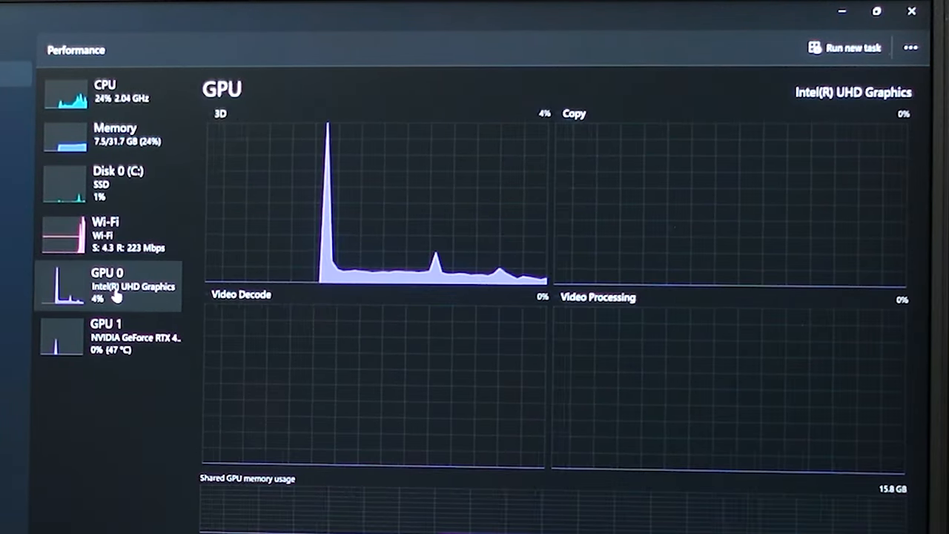
{"action": "left_click", "coordinate": [107, 336]}
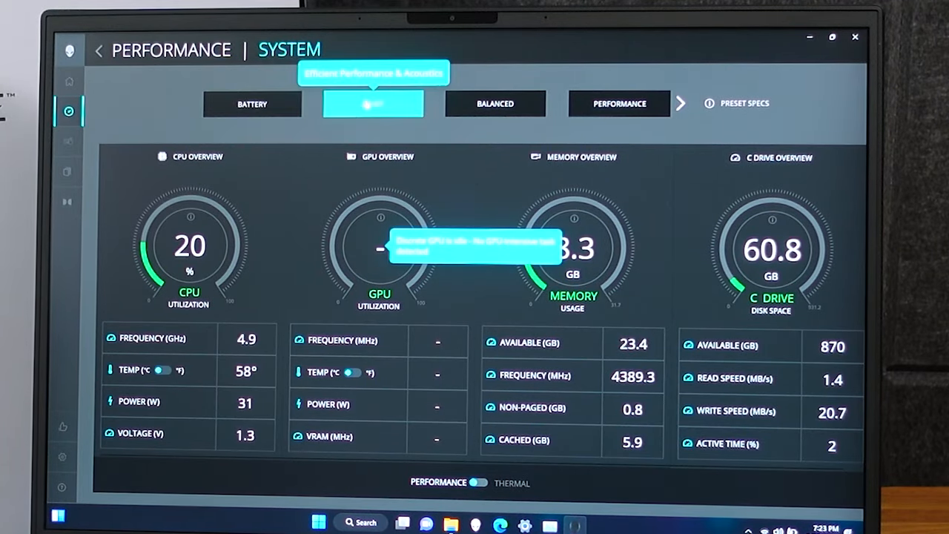
Switch Command Center's performance mode to Quiet, then to the Performance preset.
{"action": "left_click", "coordinate": [252, 103]}
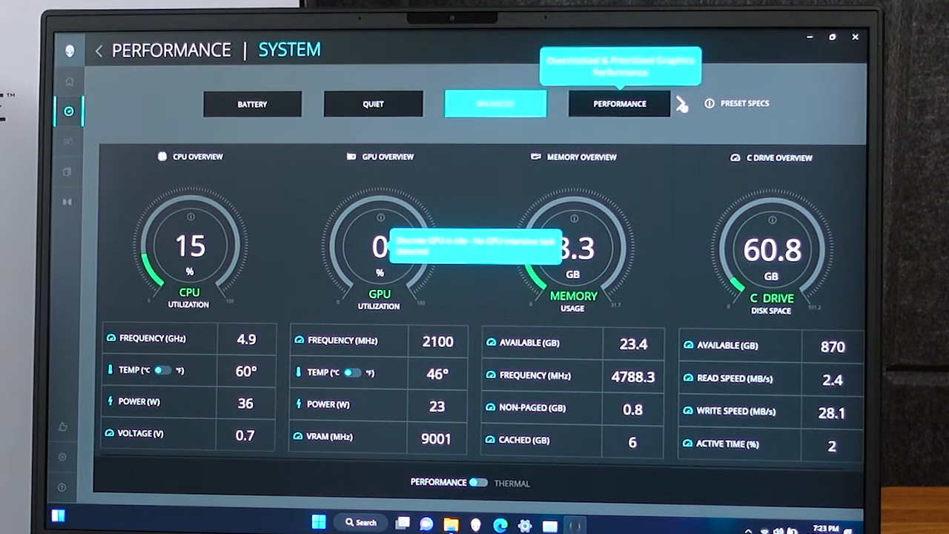
{"action": "left_click", "coordinate": [744, 103]}
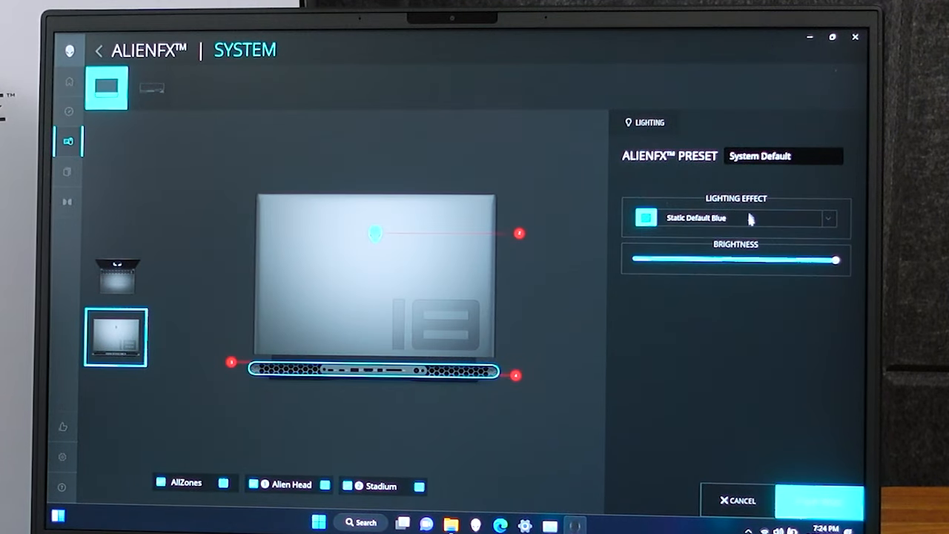
Set the AlienFX lighting effect to Rainbow Wave.
{"action": "left_click", "coordinate": [827, 217]}
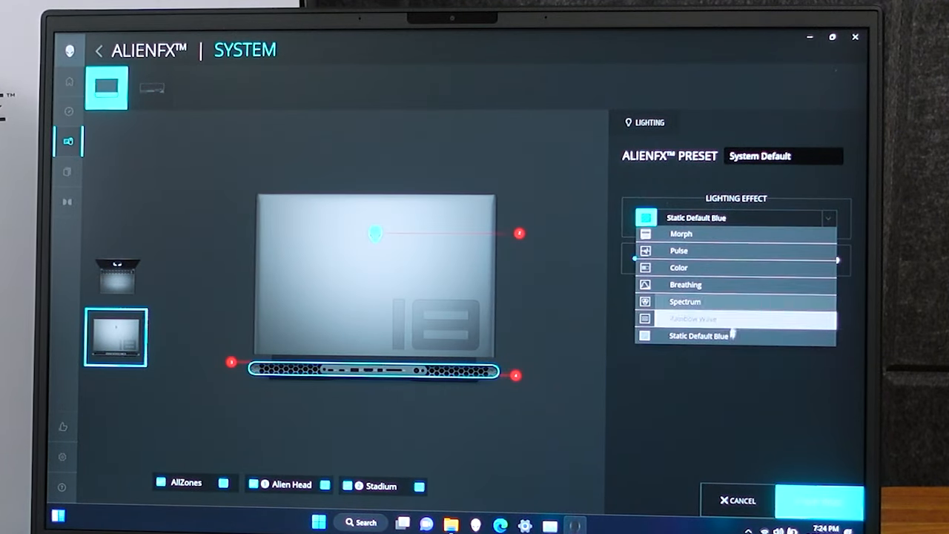
{"action": "left_click", "coordinate": [689, 318]}
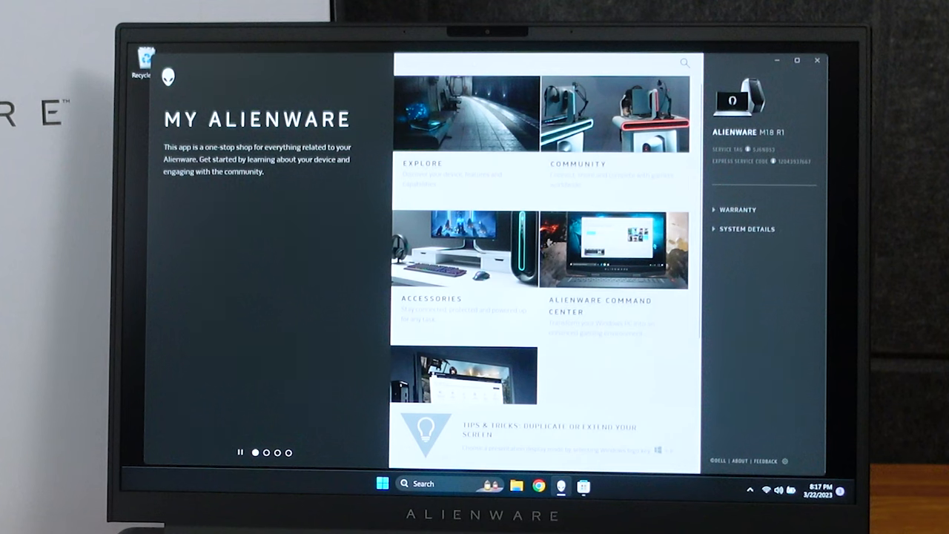
Scroll through My Alienware's home page tiles and select a tile.
{"action": "scroll", "scroll_direction": "down", "scroll_amount": 3}
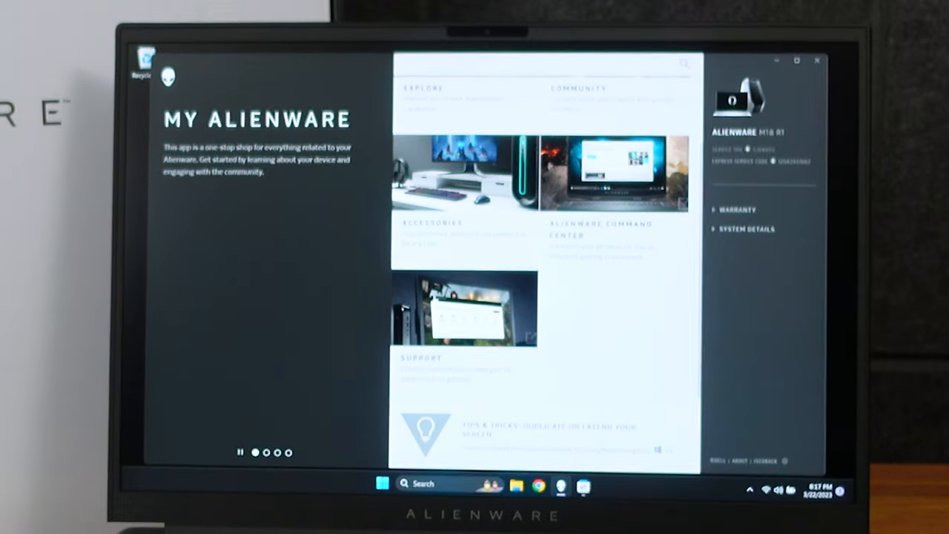
{"action": "left_click", "coordinate": [382, 484]}
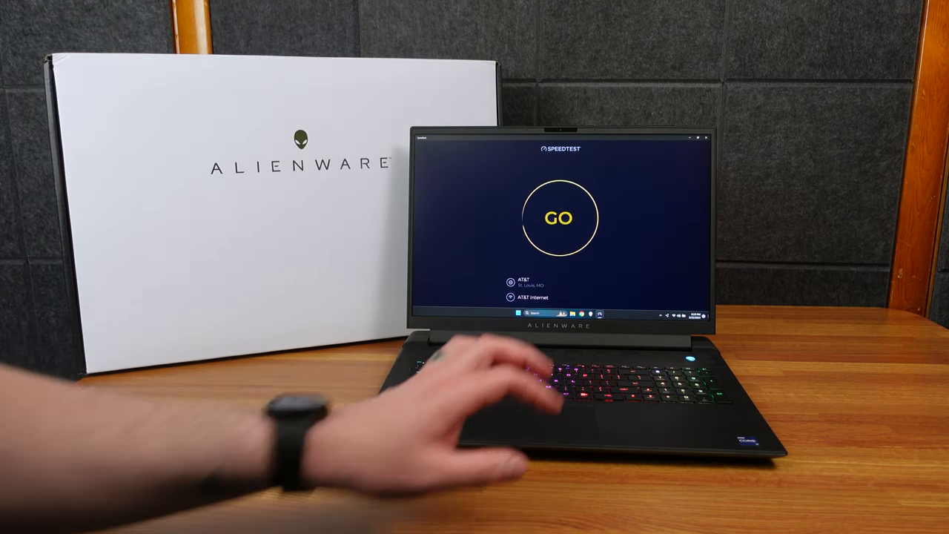
Run a Speedtest, getting 38 ms ping, 209.24 Mbps down, 176.97 Mbps up.
{"action": "left_click", "coordinate": [559, 217]}
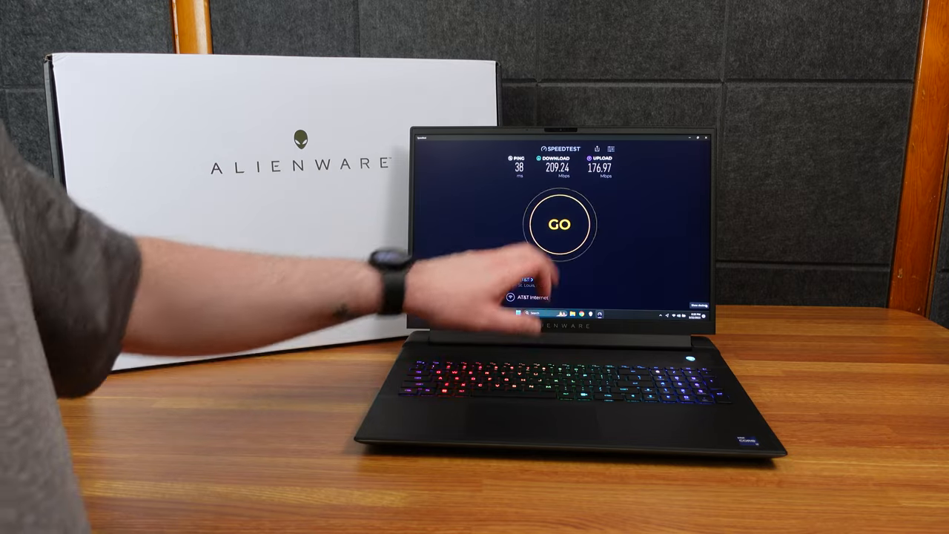
{"action": "left_click", "coordinate": [559, 224]}
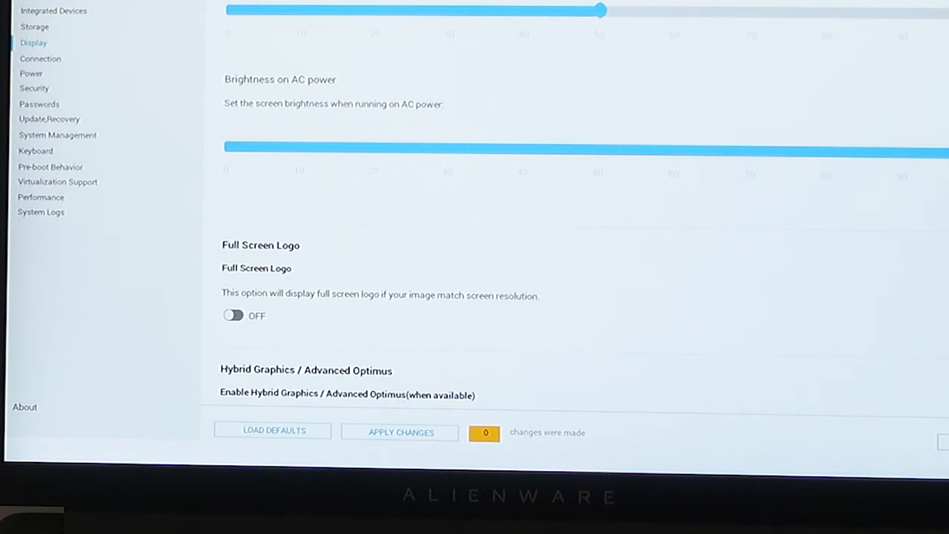
Review BIOS Display options: AC brightness, full screen logo and hybrid graphics.
{"action": "left_click", "coordinate": [234, 383]}
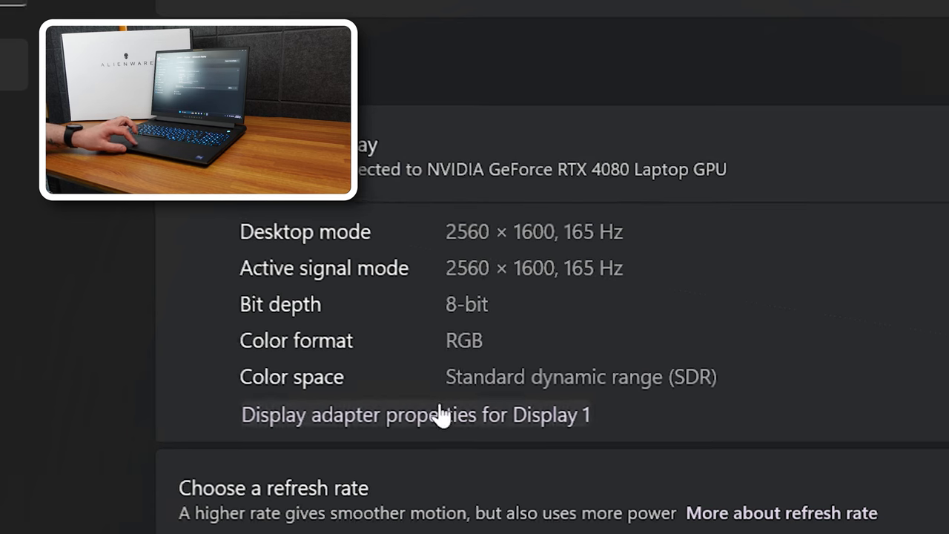
Open the Display 1 adapter properties from the advanced display details.
{"action": "left_click", "coordinate": [414, 414]}
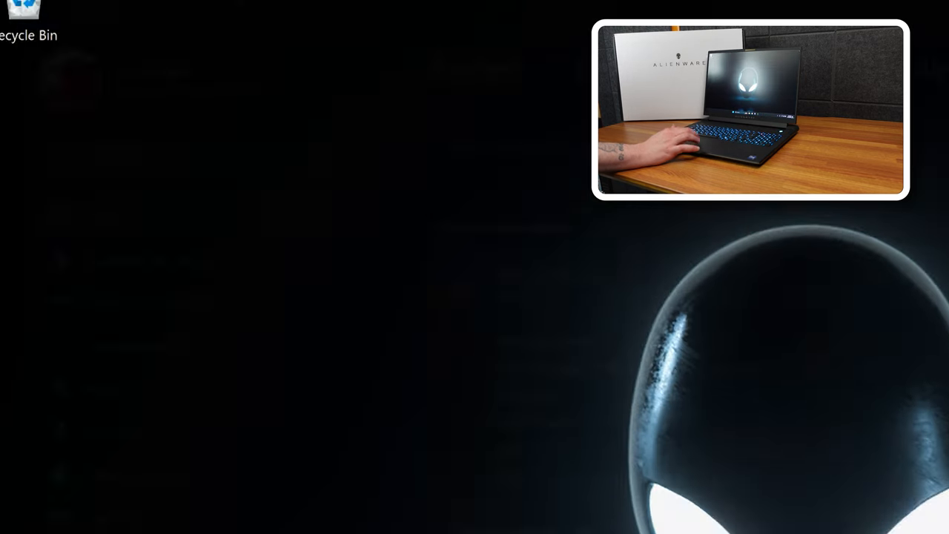
In NVIDIA Control Panel, open Configure Surround, PhysX and view System Information.
{"action": "left_click", "coordinate": [354, 529]}
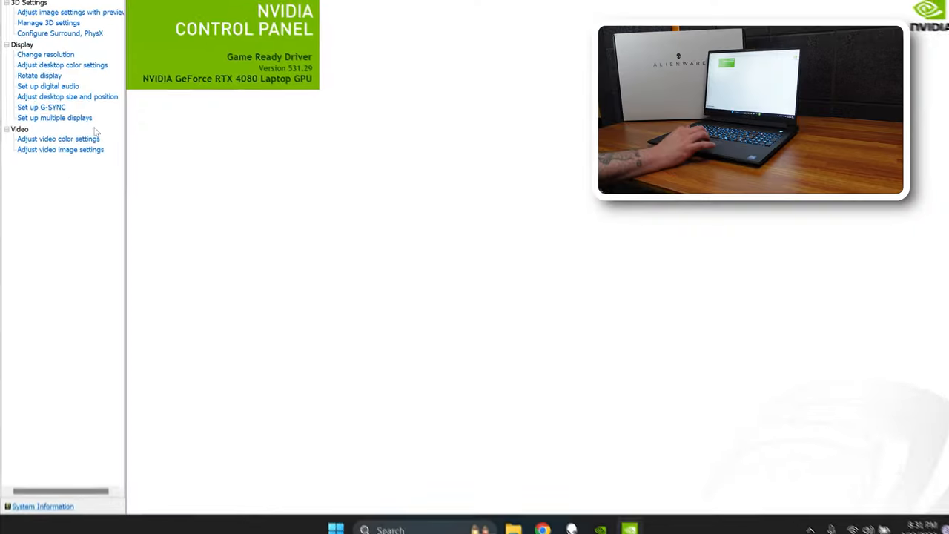
{"action": "left_click", "coordinate": [59, 33]}
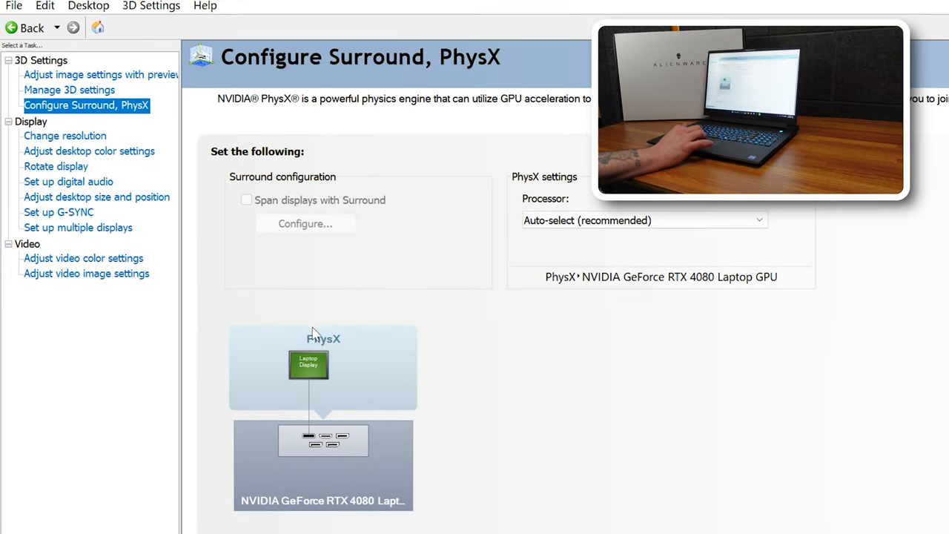
{"action": "mouse_move", "coordinate": [310, 377]}
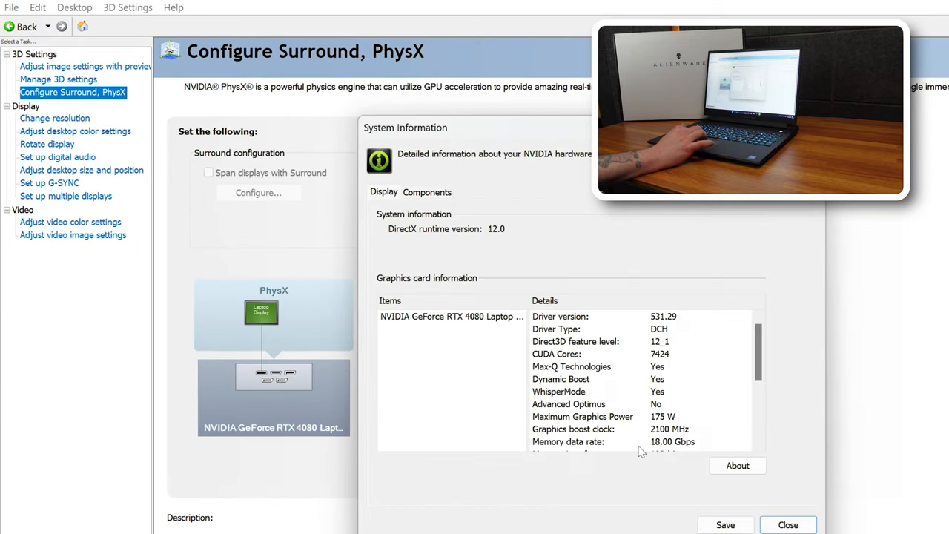
{"action": "mouse_move", "coordinate": [749, 280]}
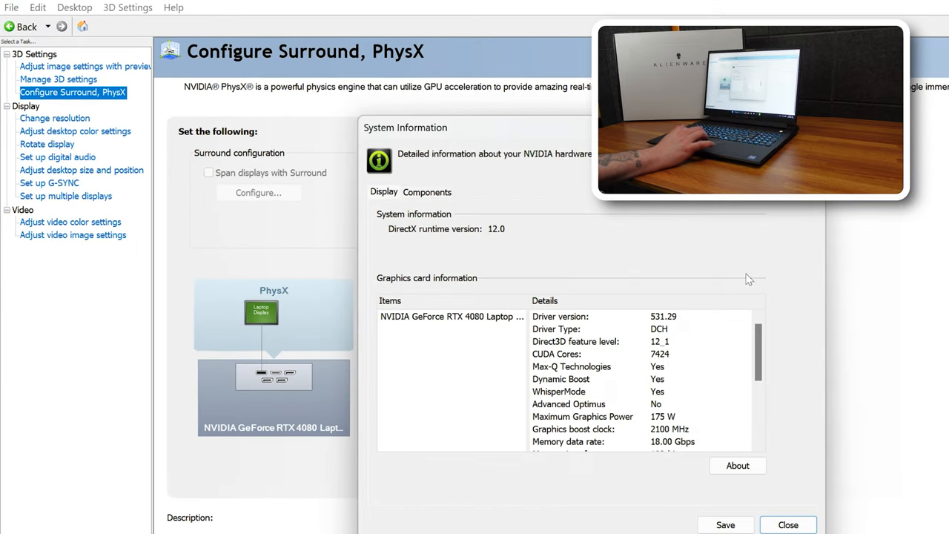
{"action": "left_click", "coordinate": [787, 524]}
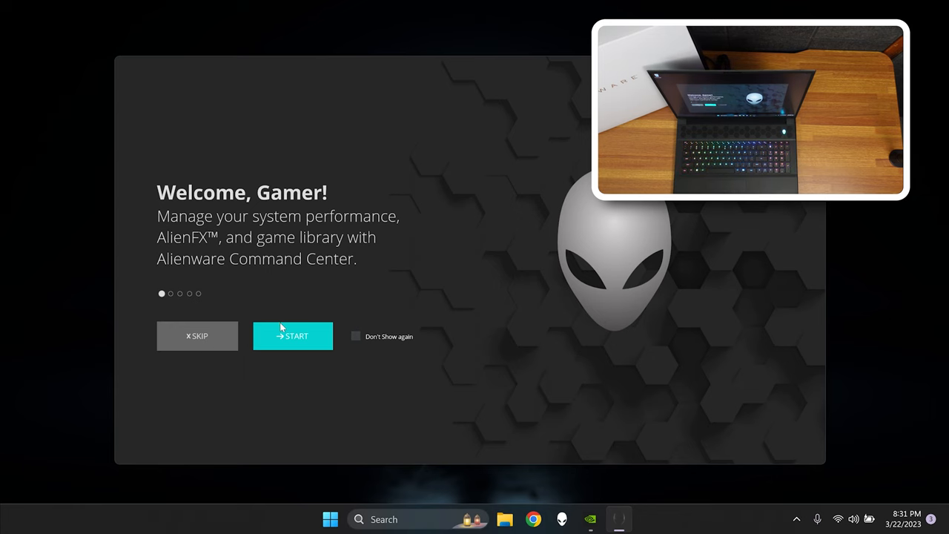
Start the Command Center walkthrough from the Welcome, Gamer! screen.
{"action": "left_click", "coordinate": [292, 336]}
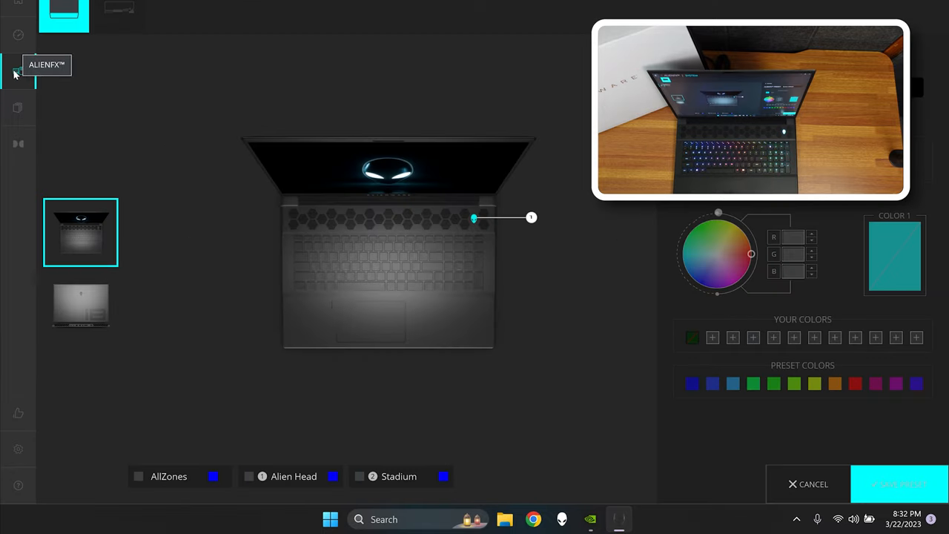
Open AlienFX to browse the laptop's lighting zones and colour options.
{"action": "left_click", "coordinate": [18, 70]}
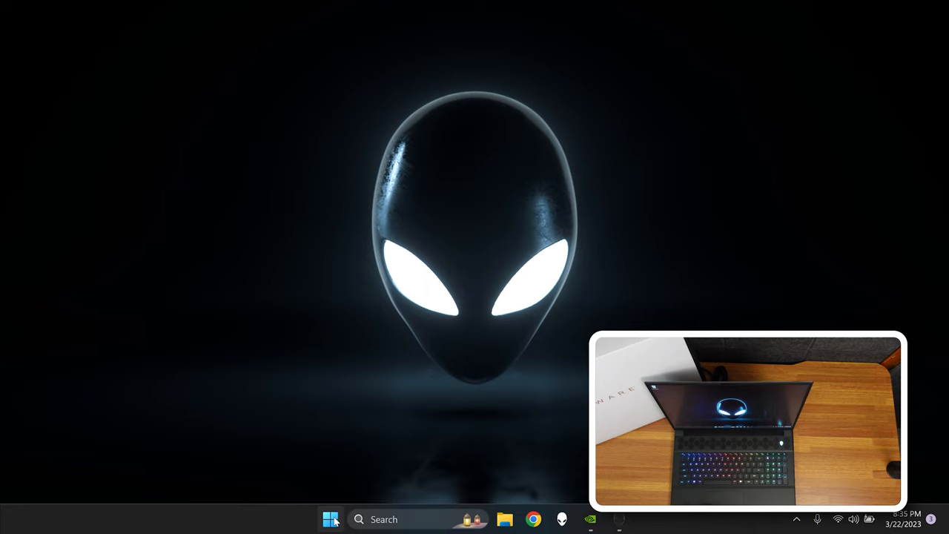
{"action": "mouse_move", "coordinate": [500, 53]}
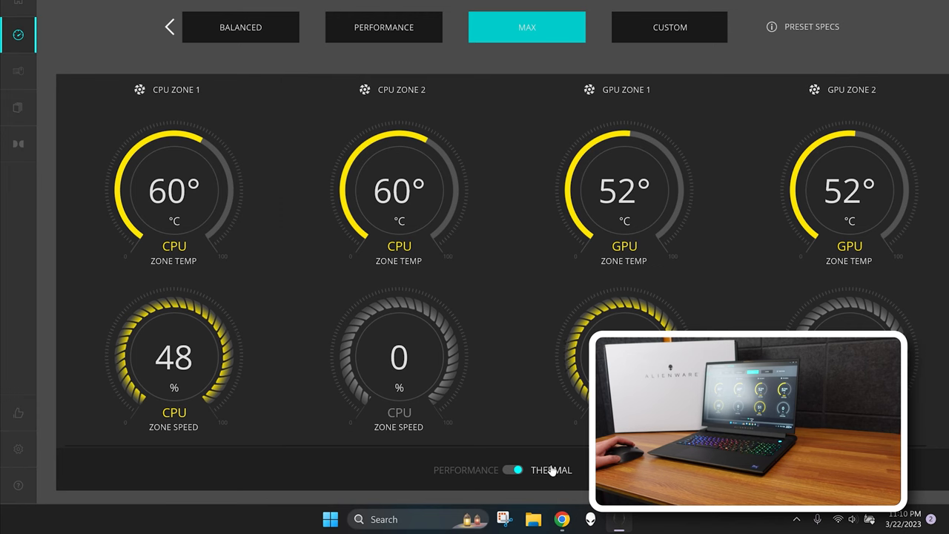
Toggle the MAX preset dashboard from thermal readouts to GPU, memory and C drive usage.
{"action": "left_click", "coordinate": [512, 469]}
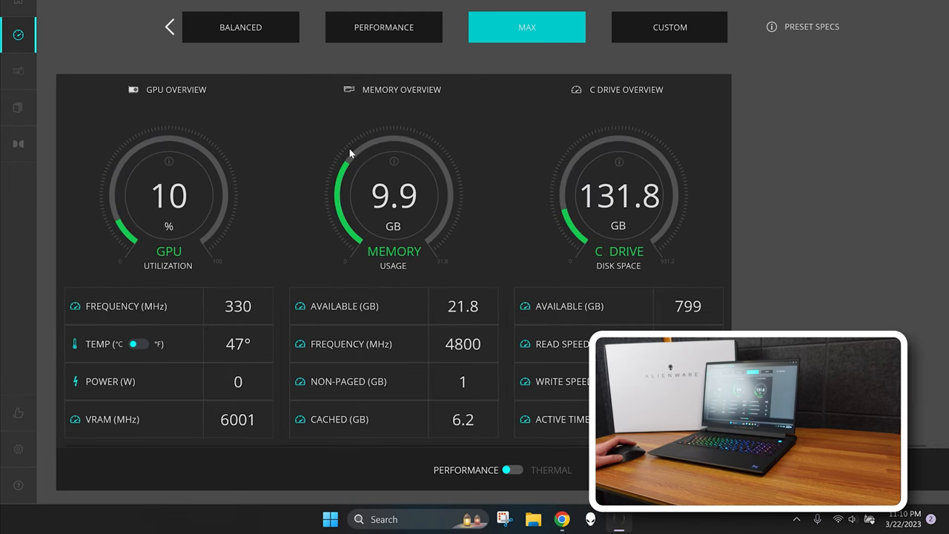
{"action": "left_click", "coordinate": [513, 469]}
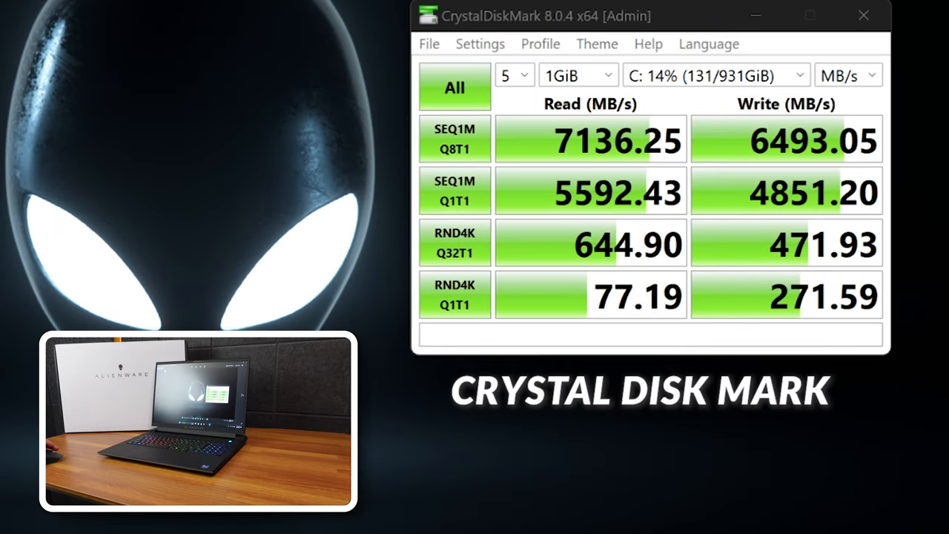
{"action": "mouse_move", "coordinate": [619, 174]}
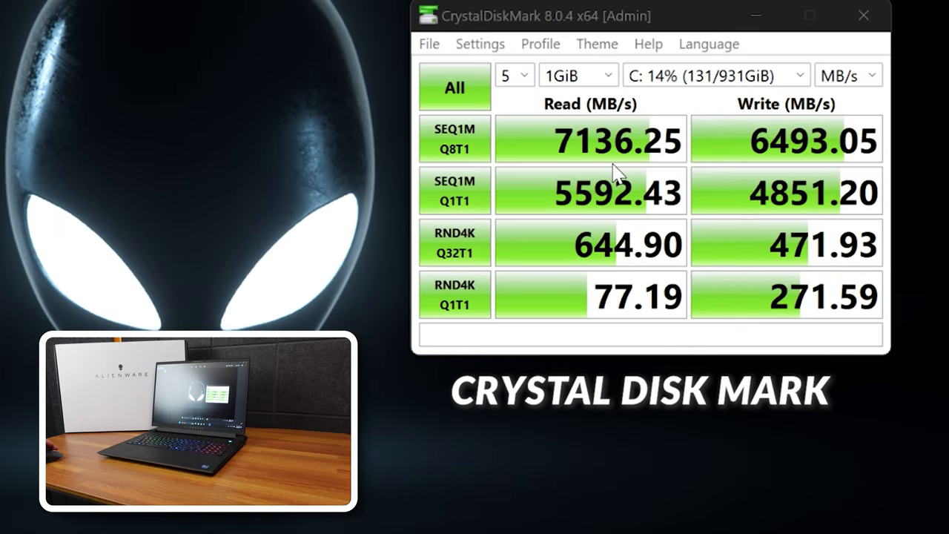
{"action": "mouse_move", "coordinate": [819, 169]}
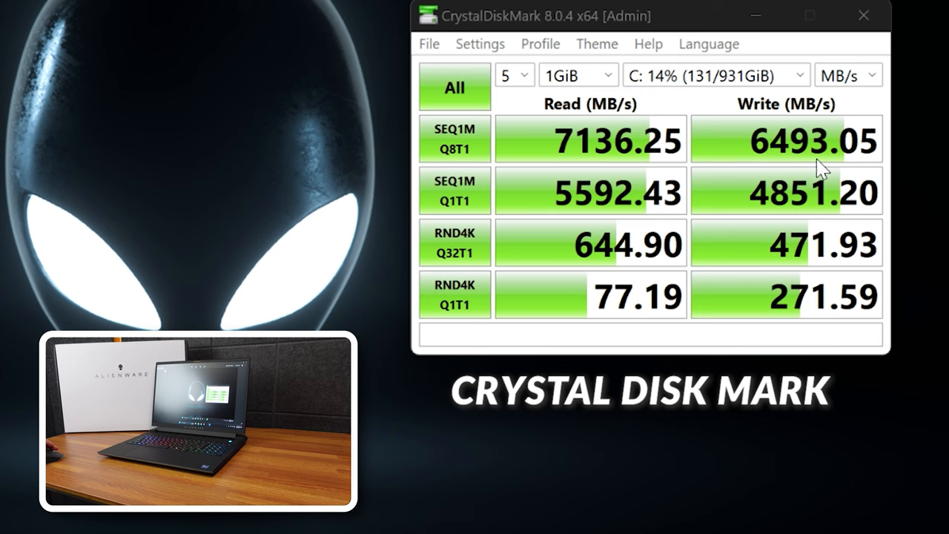
{"action": "mouse_move", "coordinate": [852, 174]}
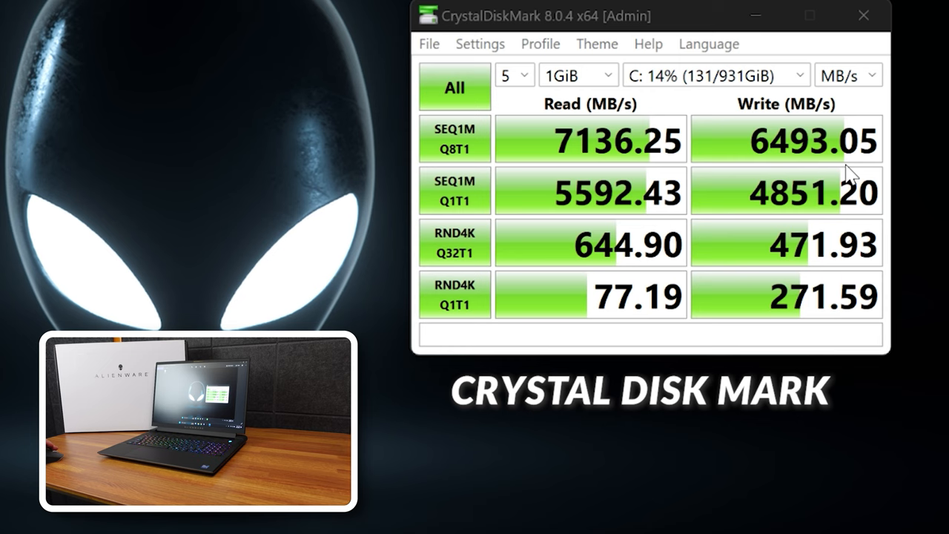